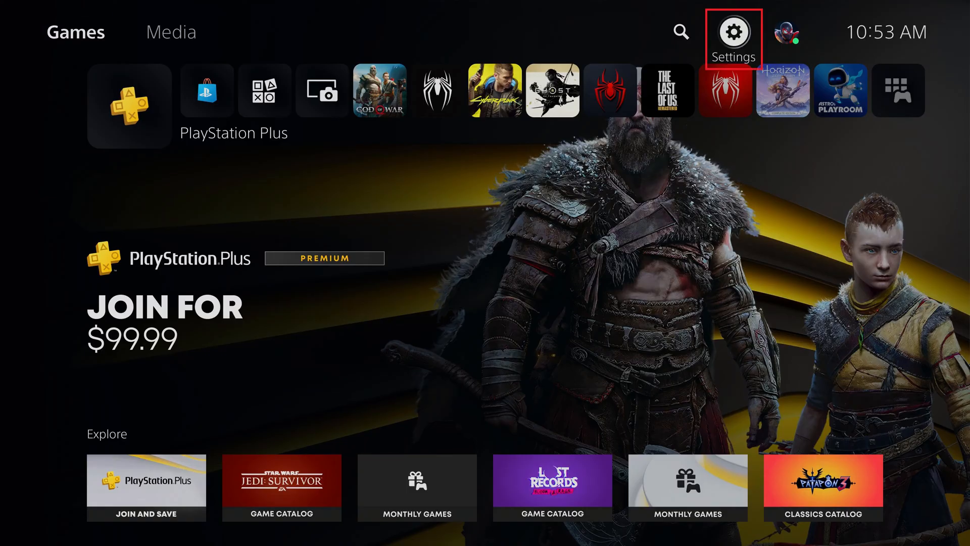
Open Settings from the home screen and scroll to the System options.
click(734, 32)
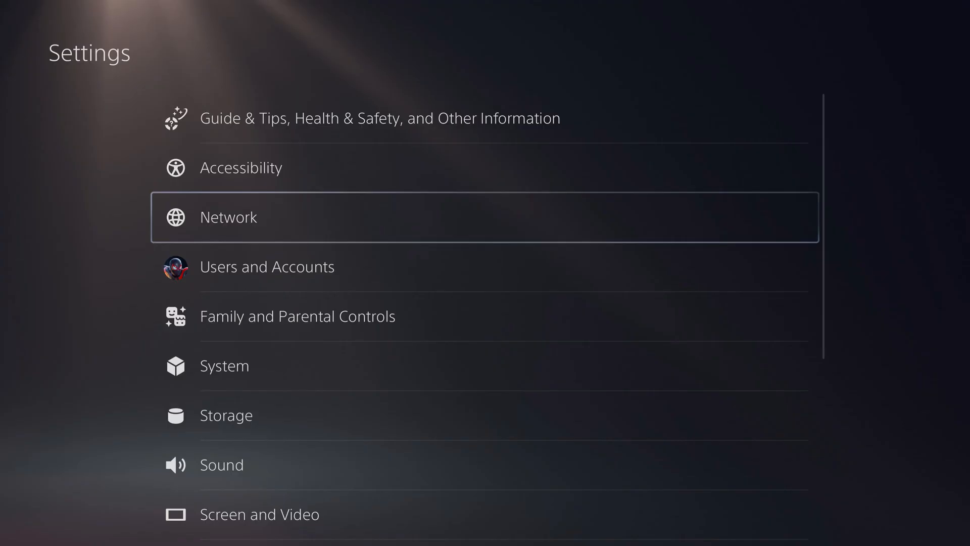
scroll(down, 3)
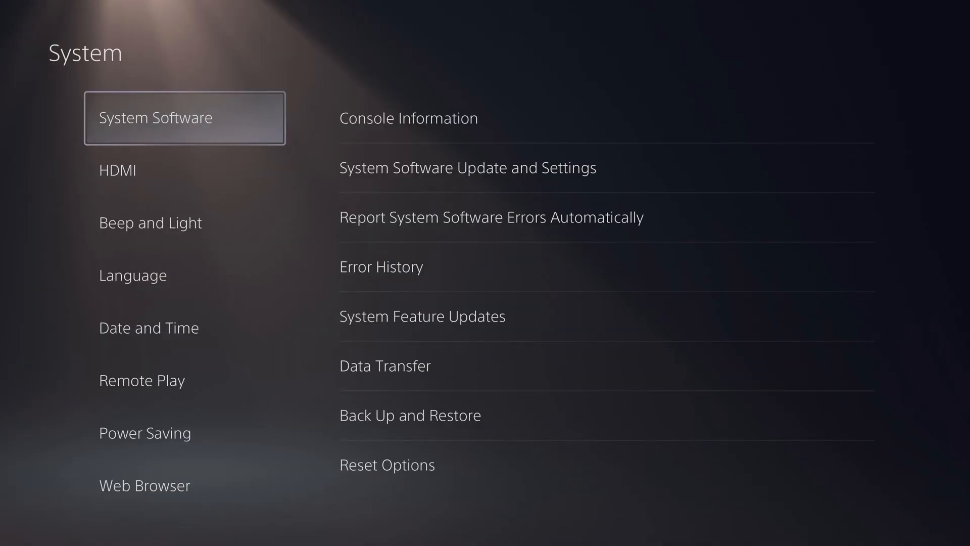
click(141, 380)
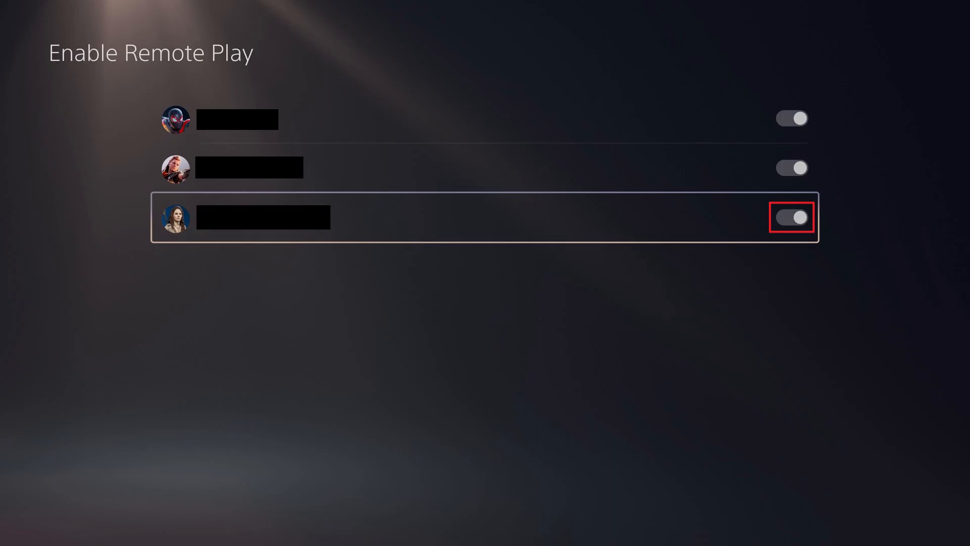
Switch off the Remote Play toggle for the third user account.
click(791, 217)
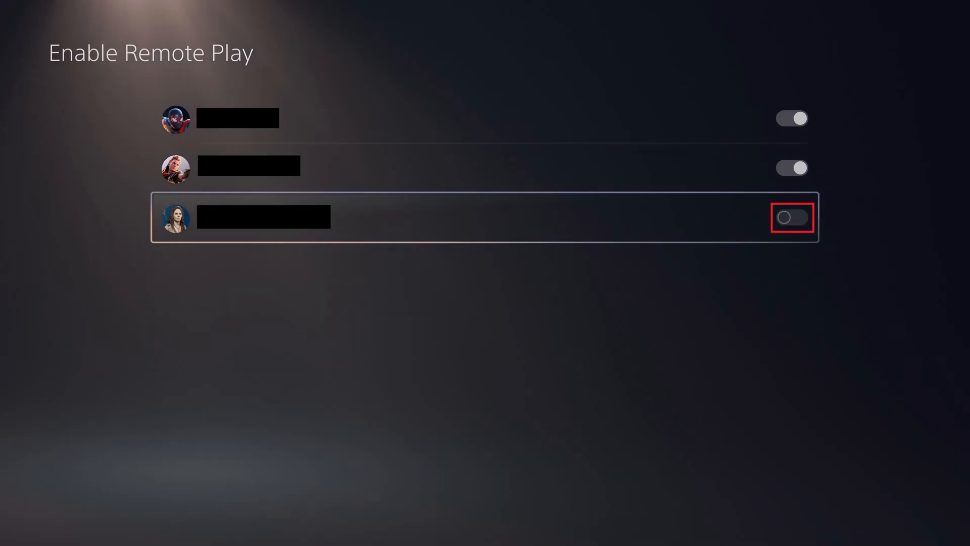